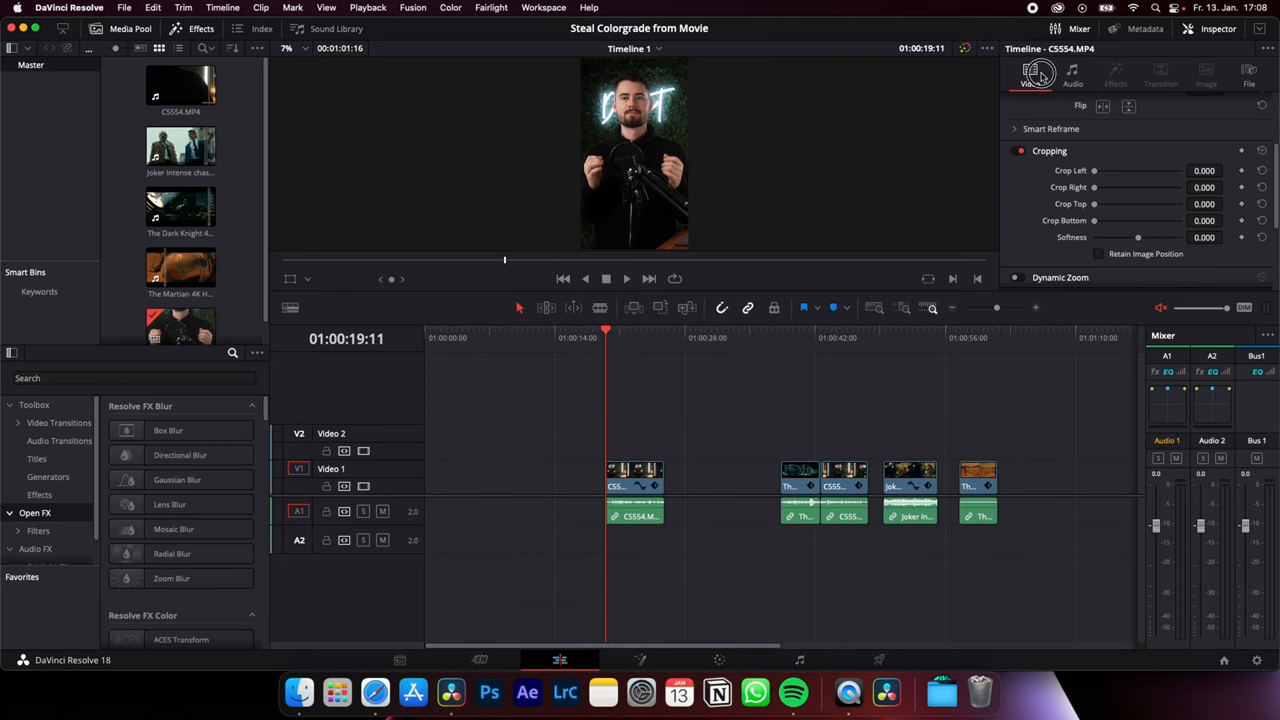
pyautogui.moveTo(1110, 202)
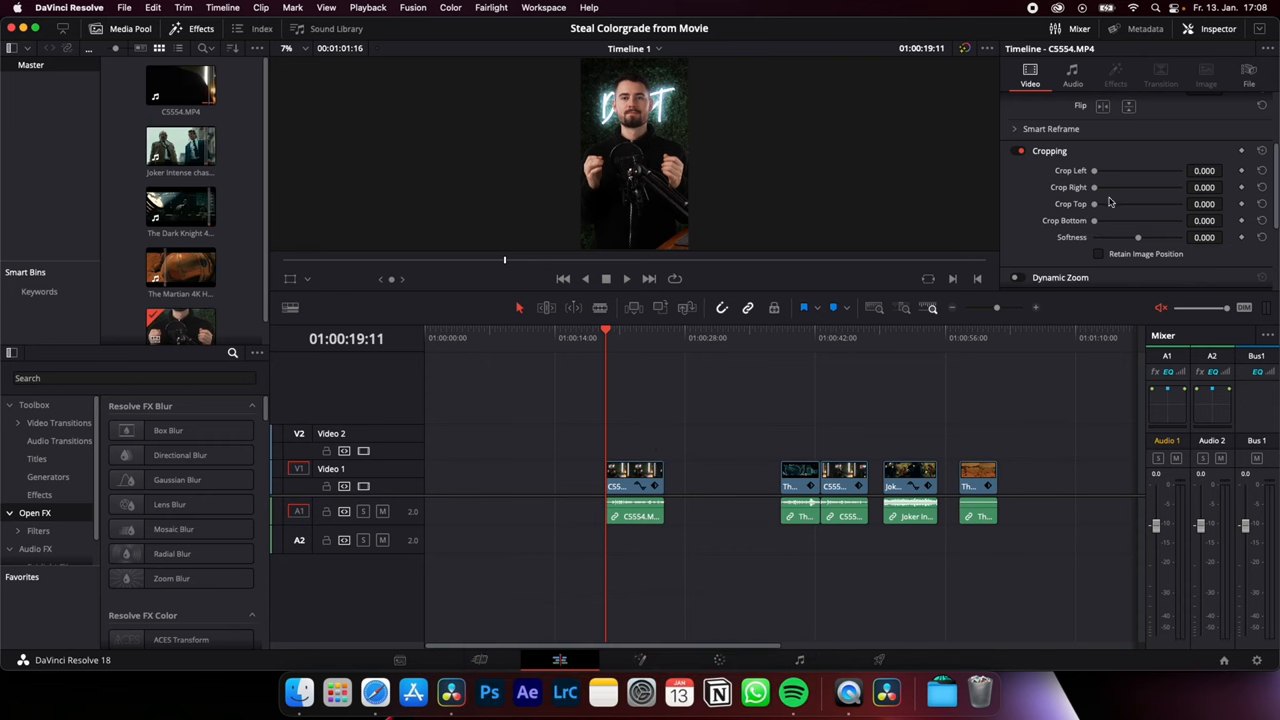
pyautogui.moveTo(1076, 210)
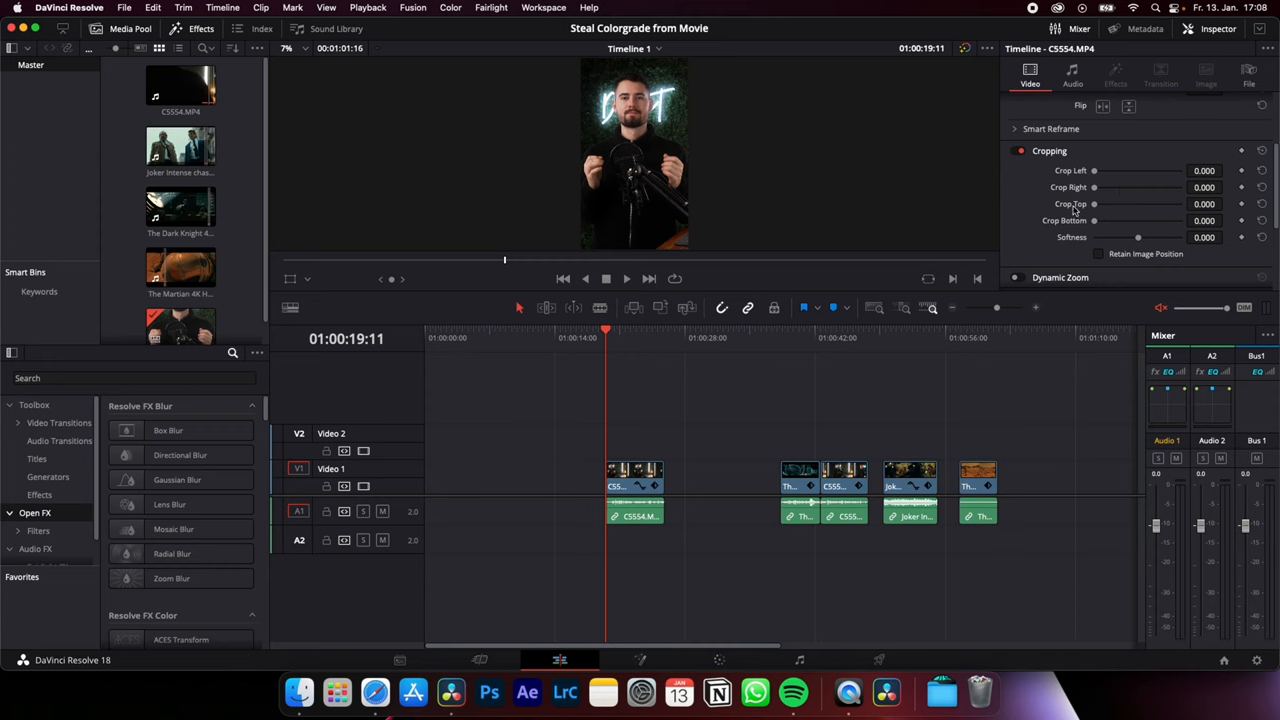
pyautogui.moveTo(1082, 232)
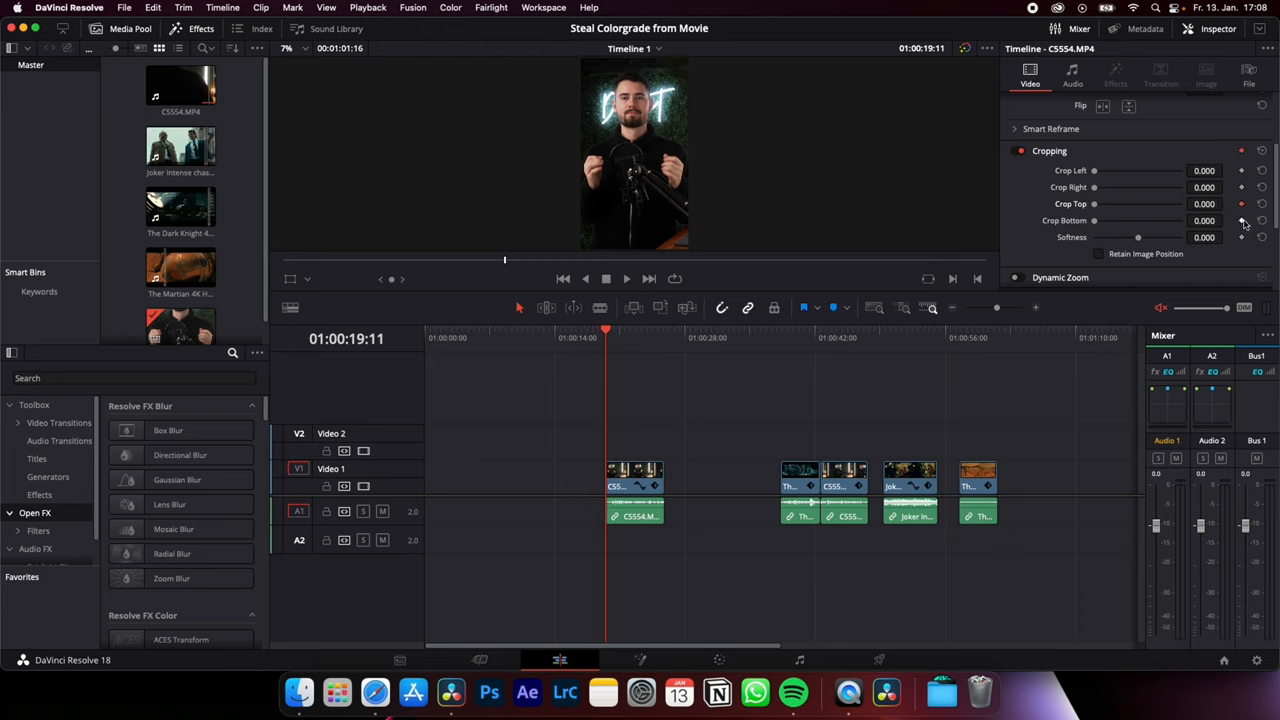
# Step: Later in the clip, keyframe Crop Top and Crop Bottom to 92.700, then scrub back to preview the bars
pyautogui.click(630, 336)
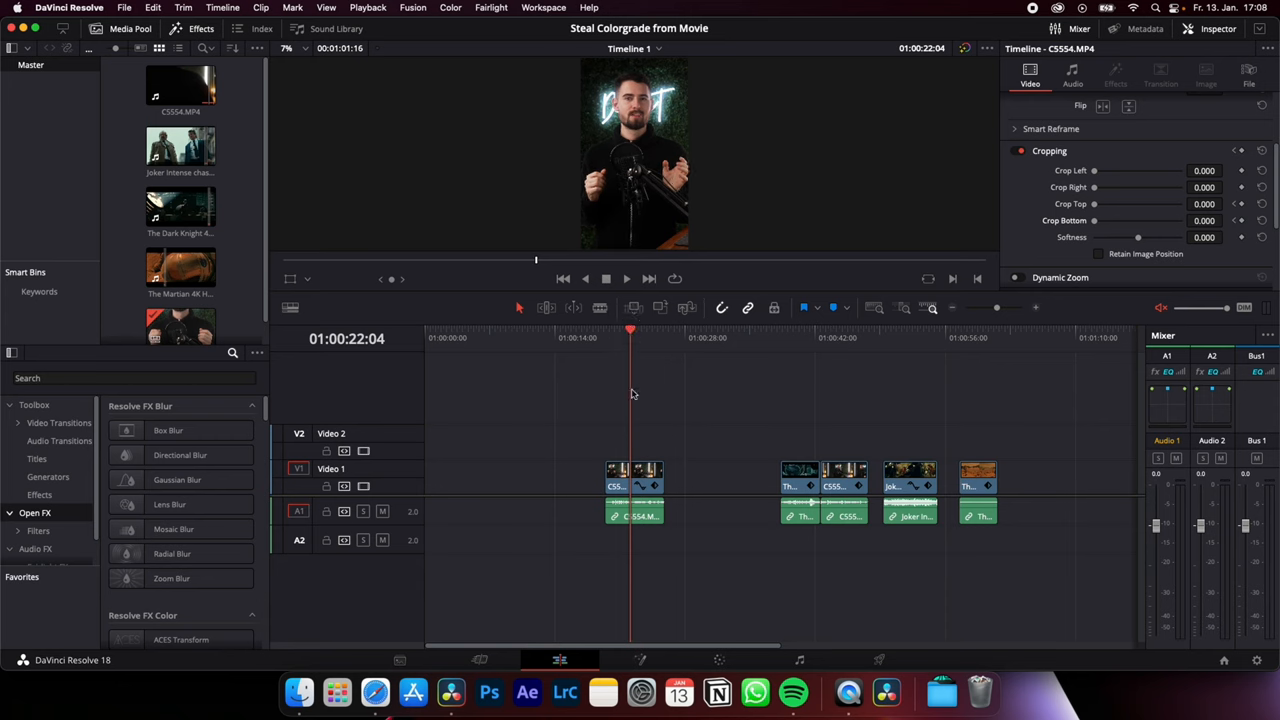
pyautogui.moveTo(1100, 220); pyautogui.dragTo(1100, 220)
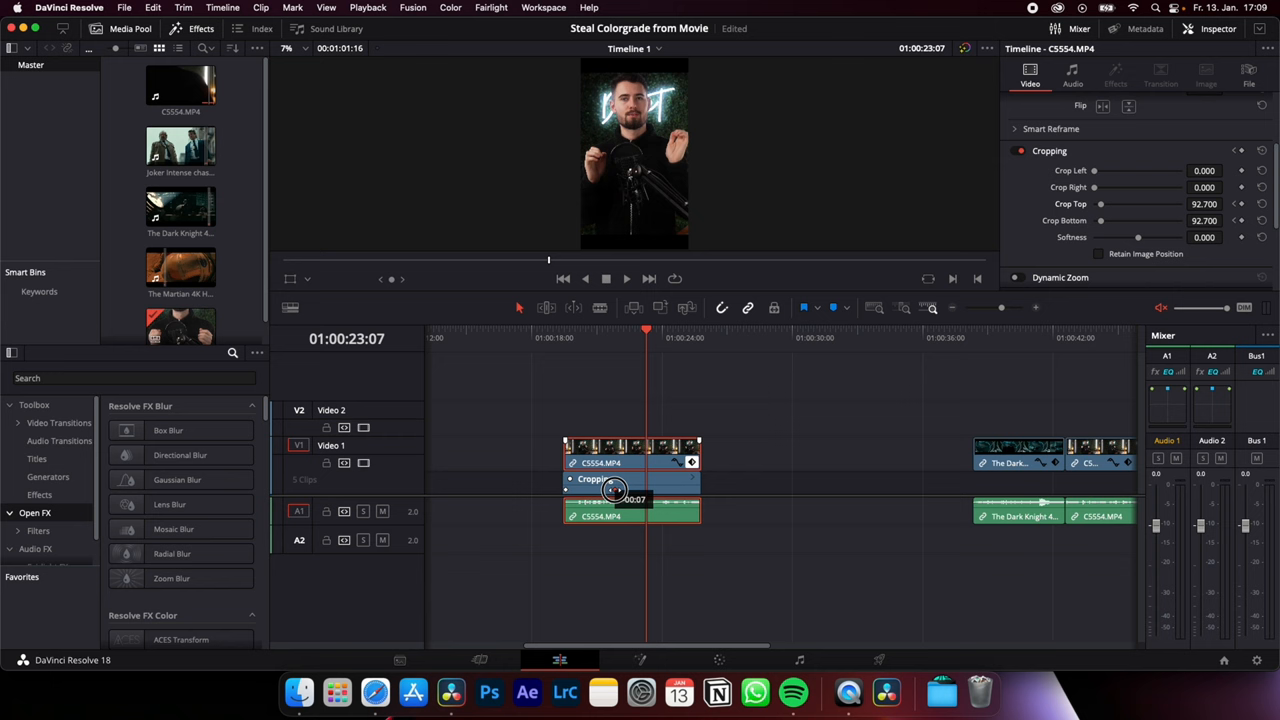
pyautogui.moveTo(646, 338); pyautogui.dragTo(576, 338)
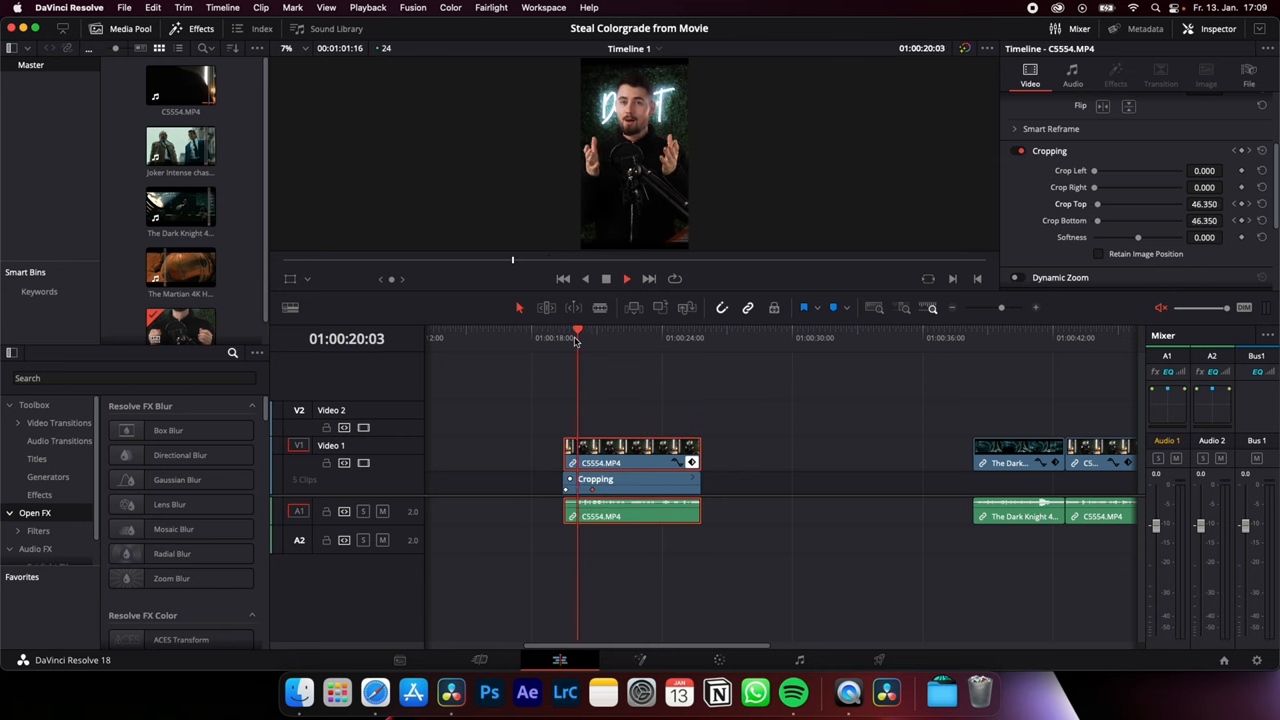